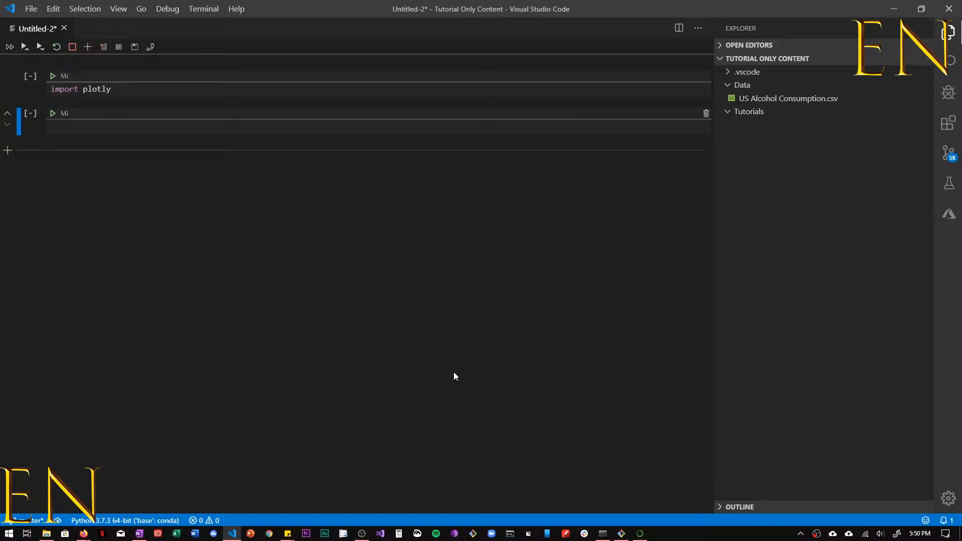
mouse_move(427, 370)
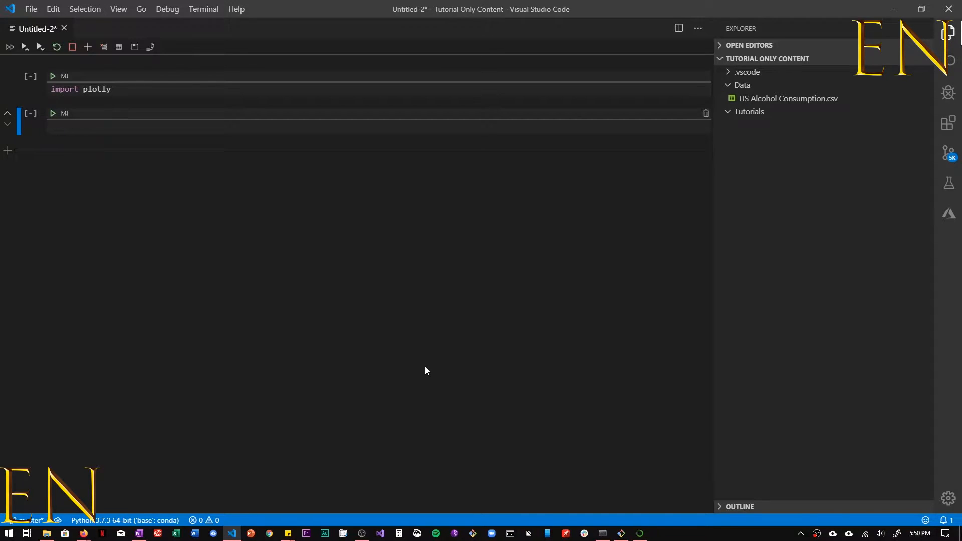
mouse_move(423, 375)
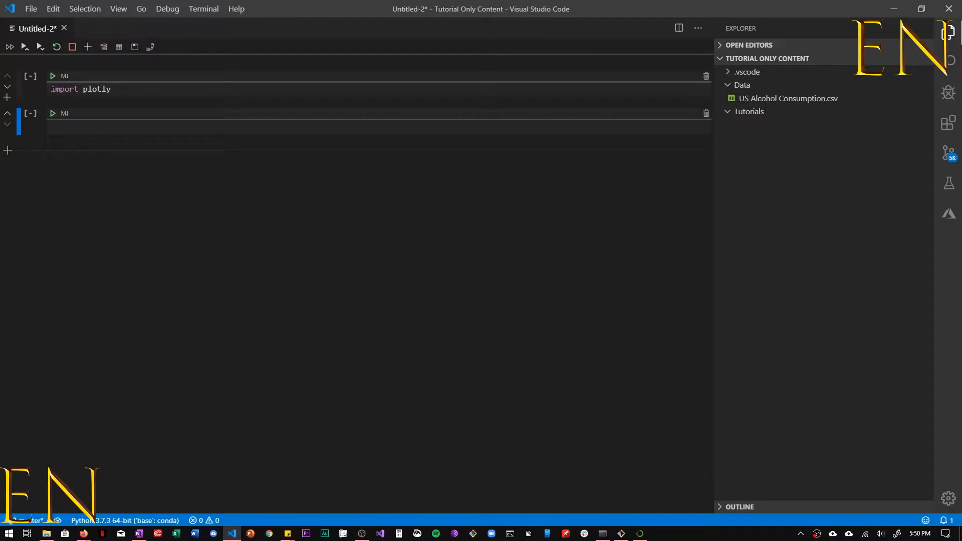
- Run the notebook cell containing 'import plotly'
click(52, 76)
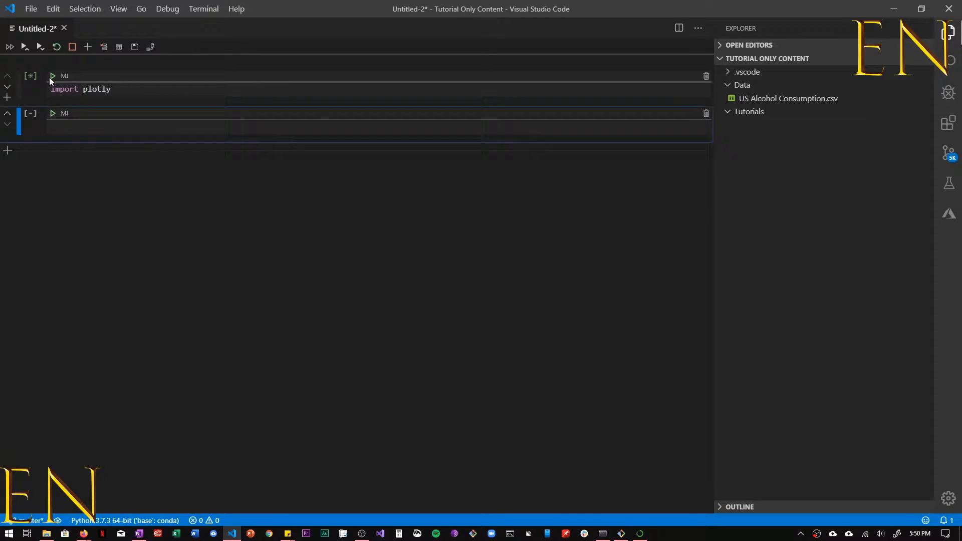
click(53, 75)
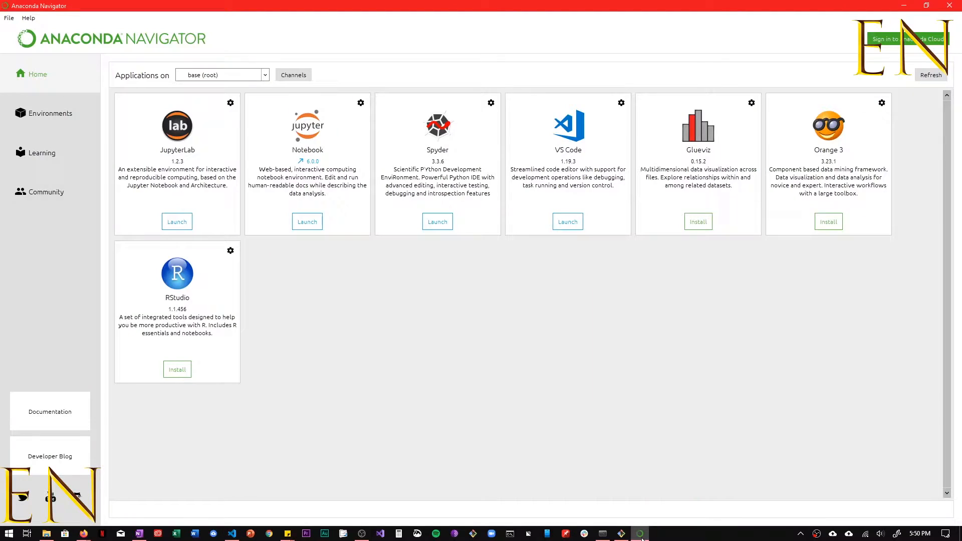
mouse_move(382, 341)
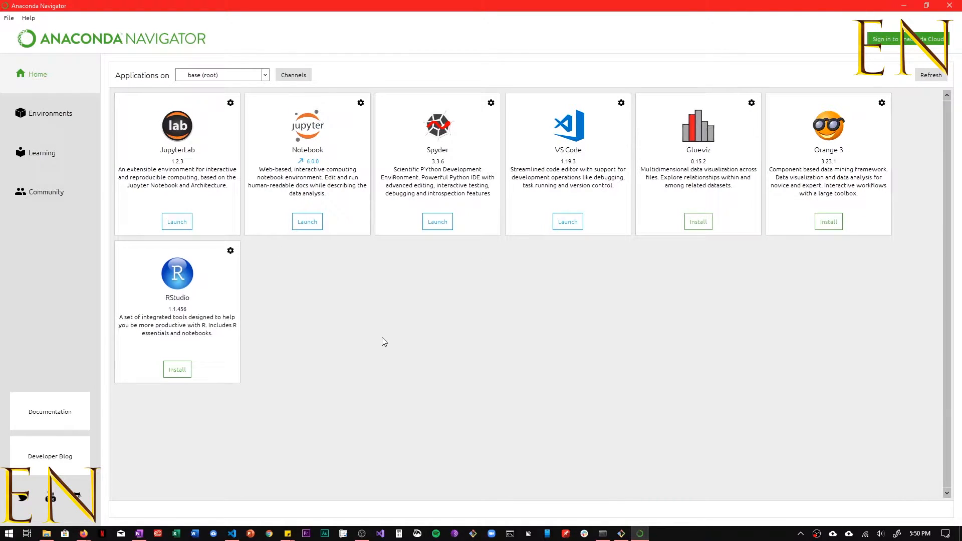
- In Environments, filter to not-installed packages and mark plotly 4.3.0 for installation
click(50, 113)
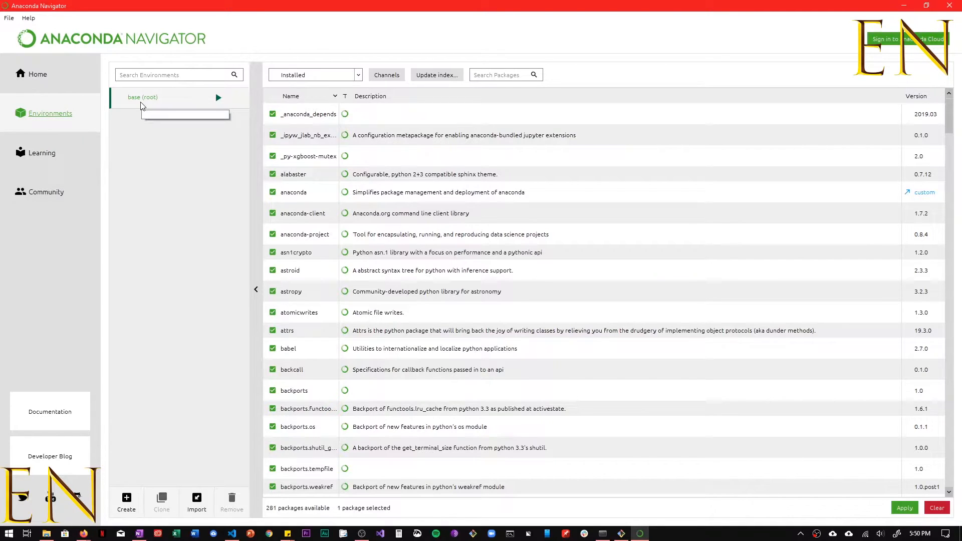
mouse_move(131, 104)
text(plotl)
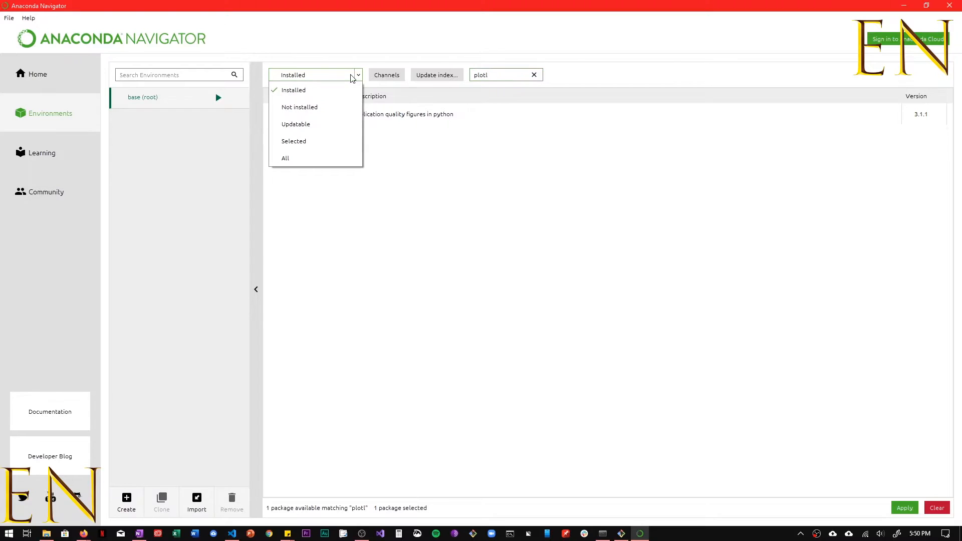
click(300, 107)
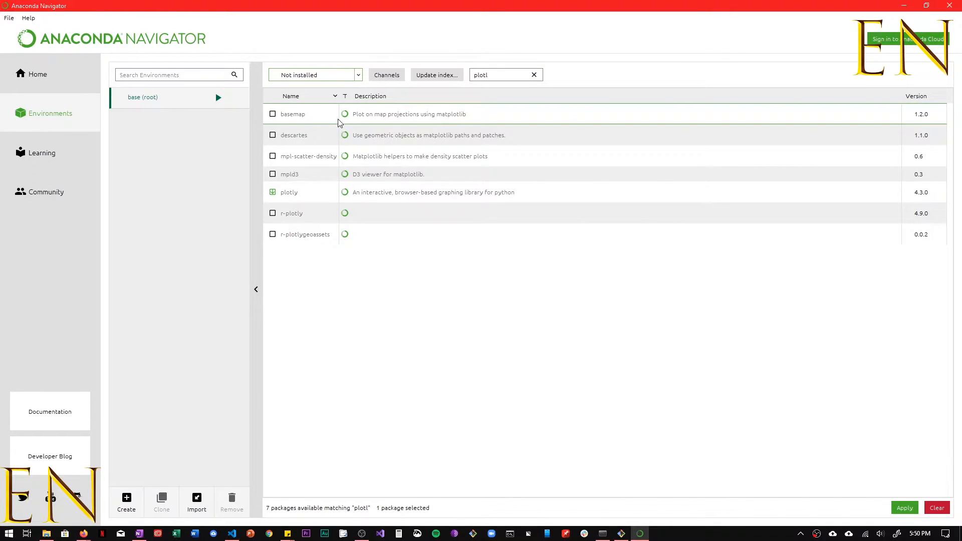
mouse_move(300, 193)
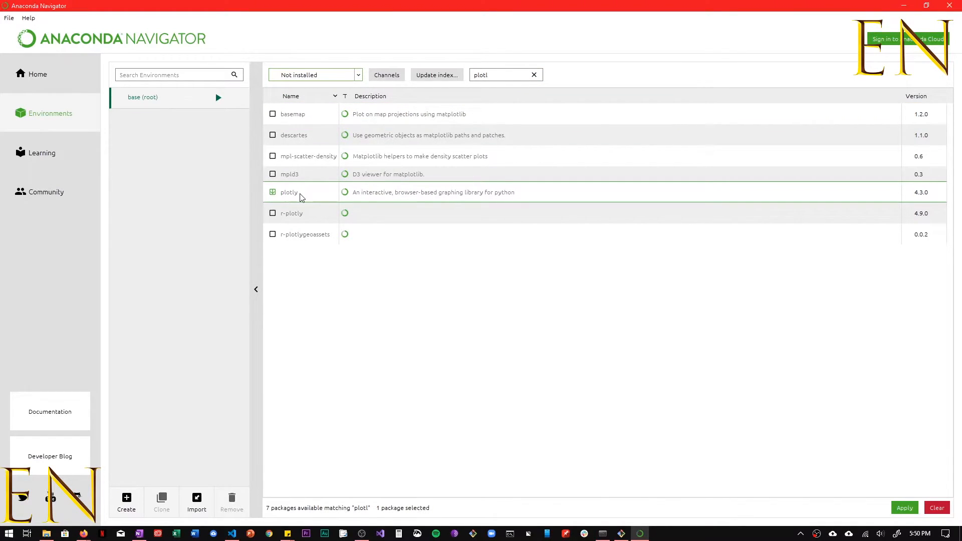
click(273, 192)
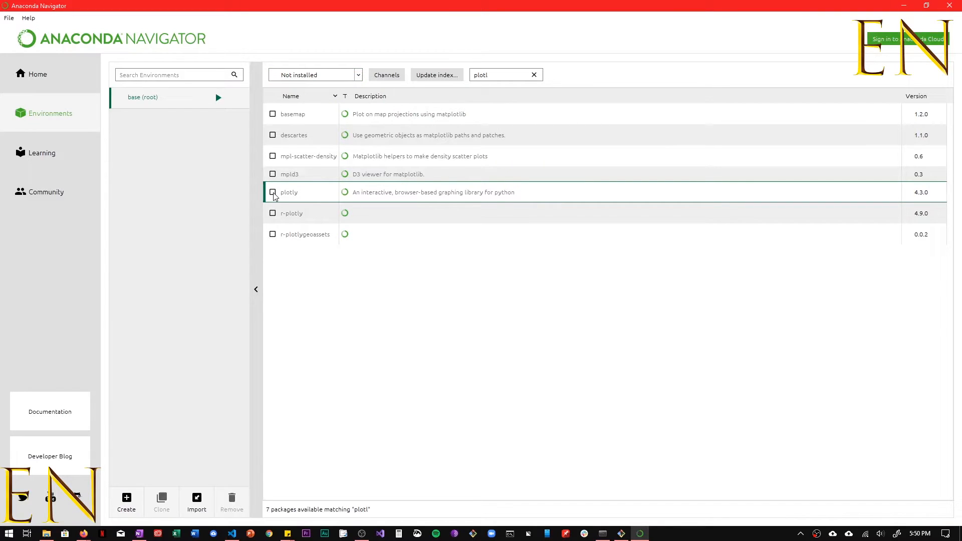
click(273, 192)
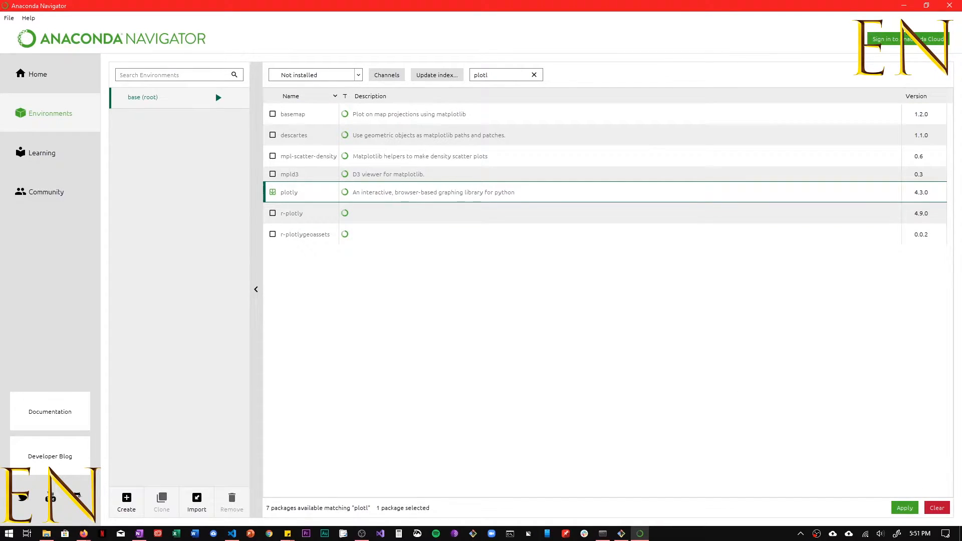
mouse_move(950, 6)
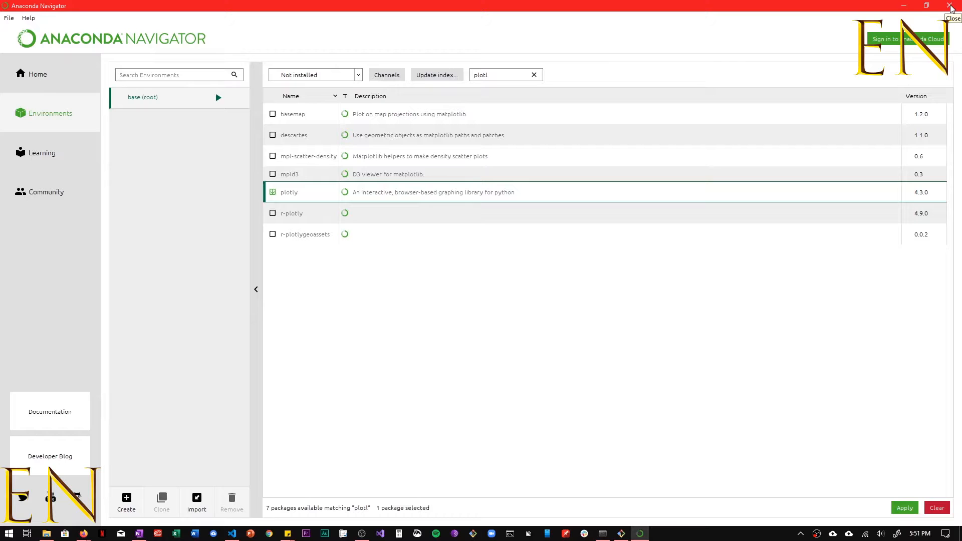
mouse_move(903, 8)
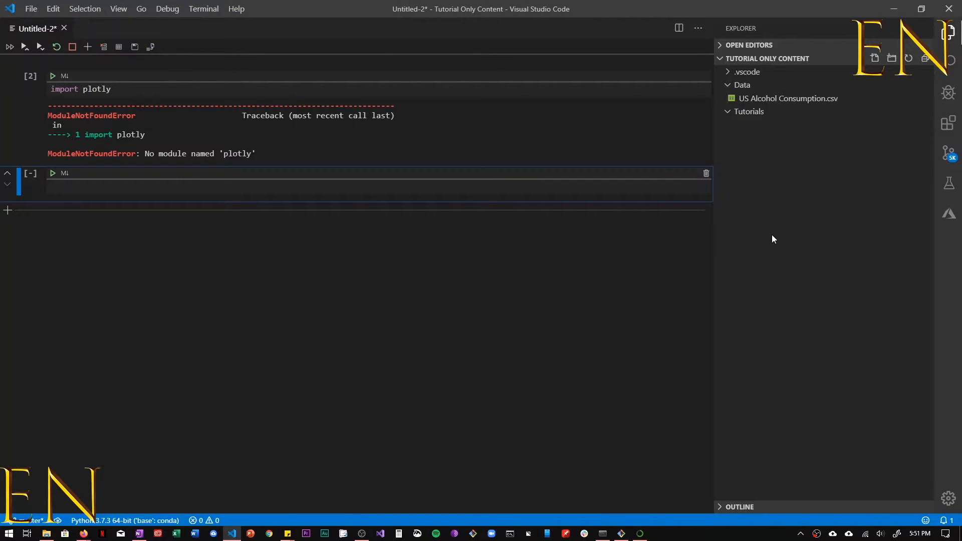
mouse_move(749, 228)
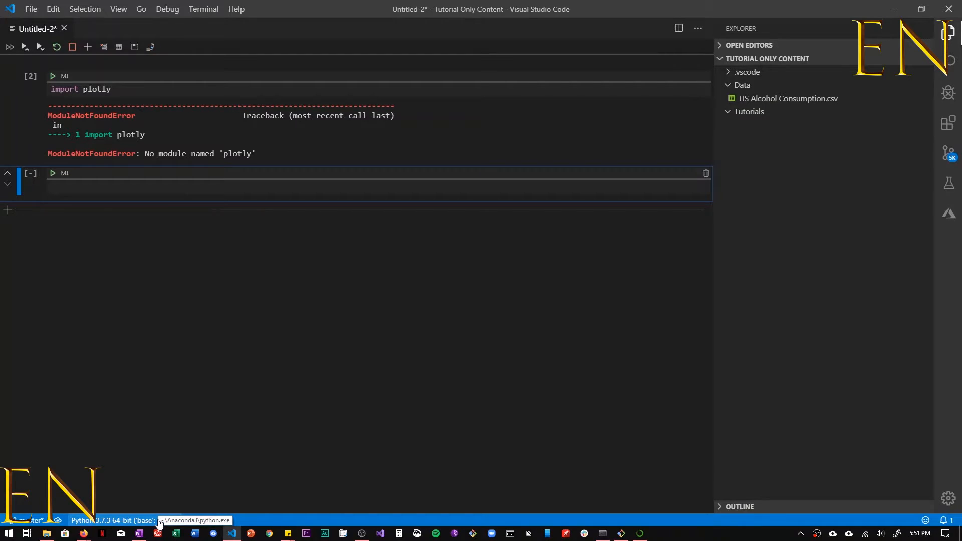
click(114, 520)
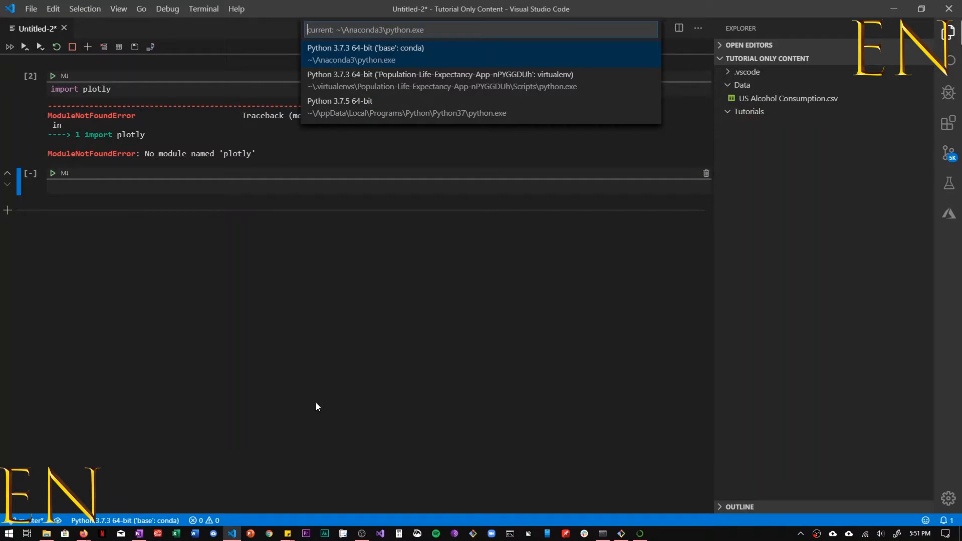
mouse_move(318, 404)
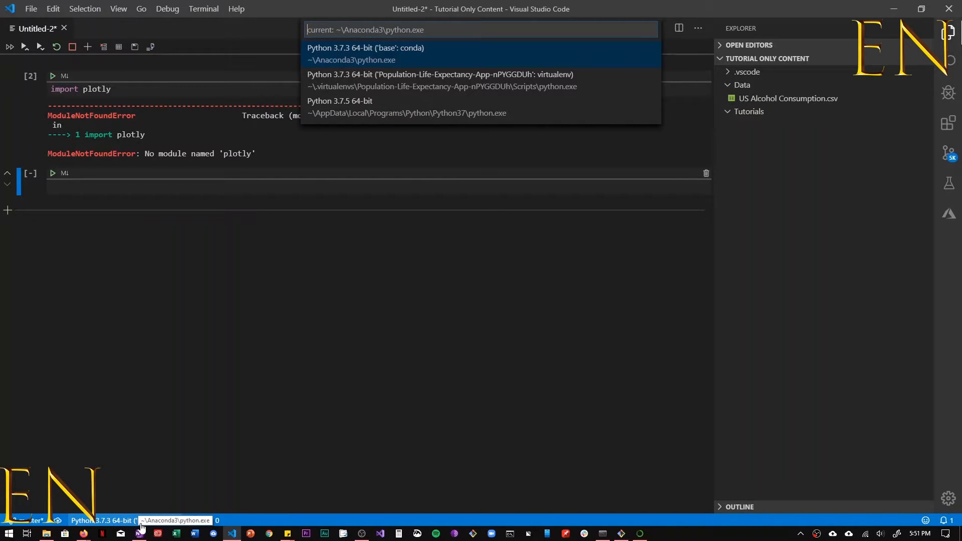
click(364, 48)
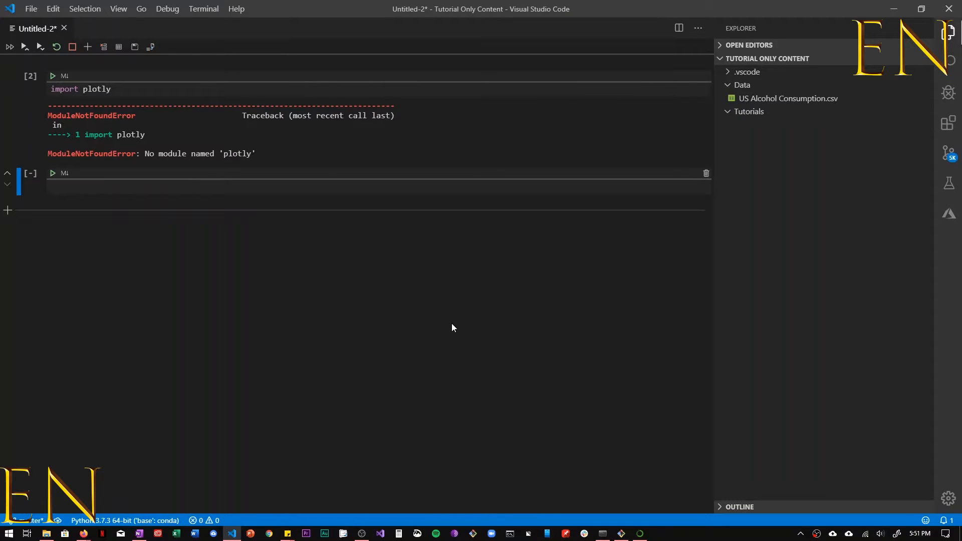
mouse_move(498, 351)
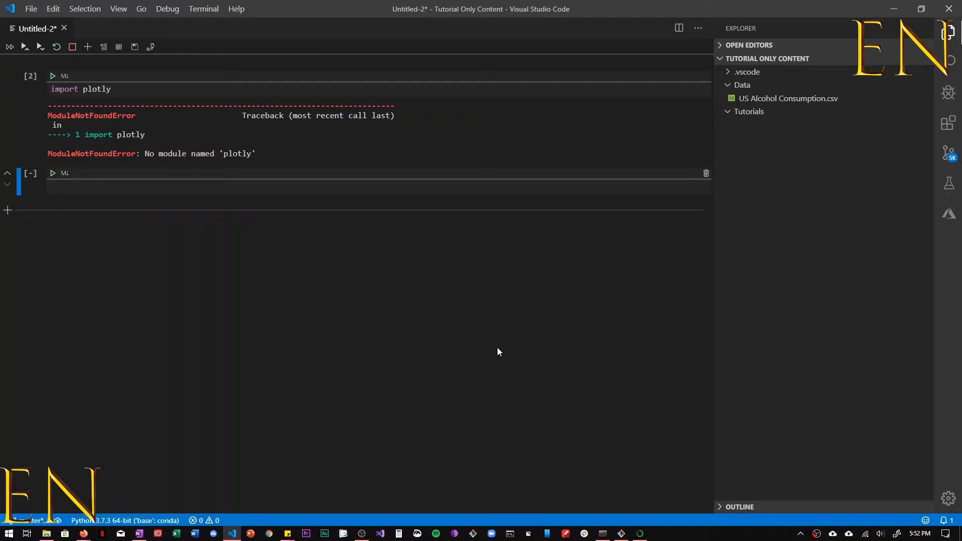
mouse_move(283, 180)
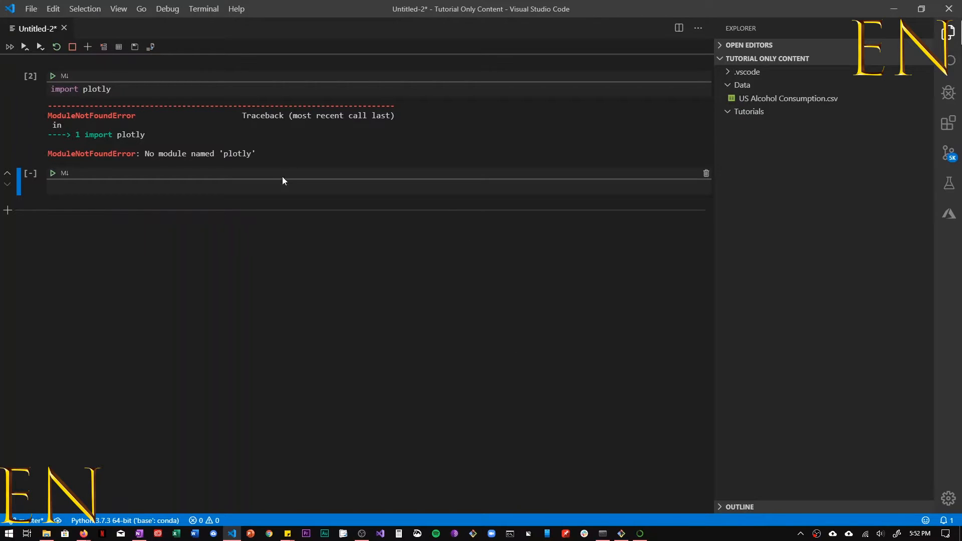
mouse_move(180, 503)
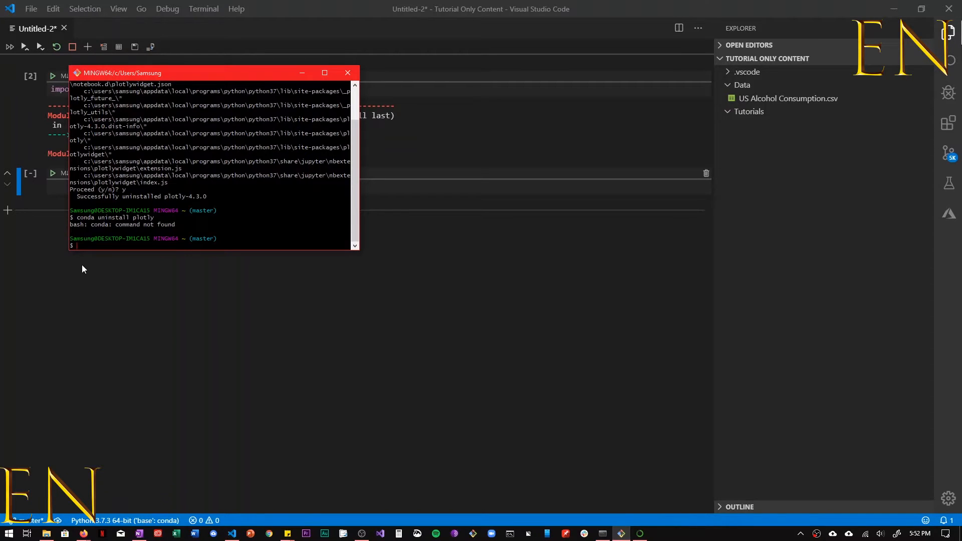
mouse_move(457, 325)
text(pip install plotly)
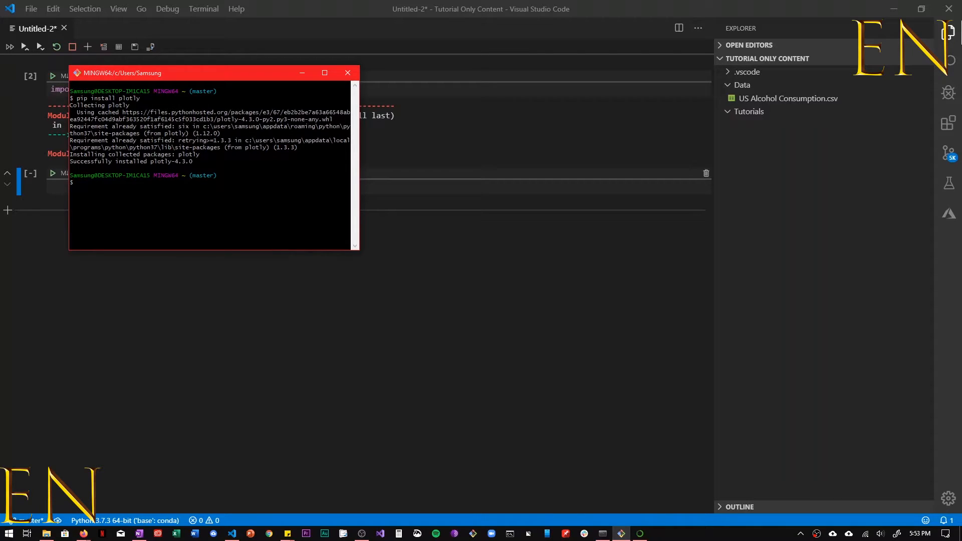
mouse_move(127, 76)
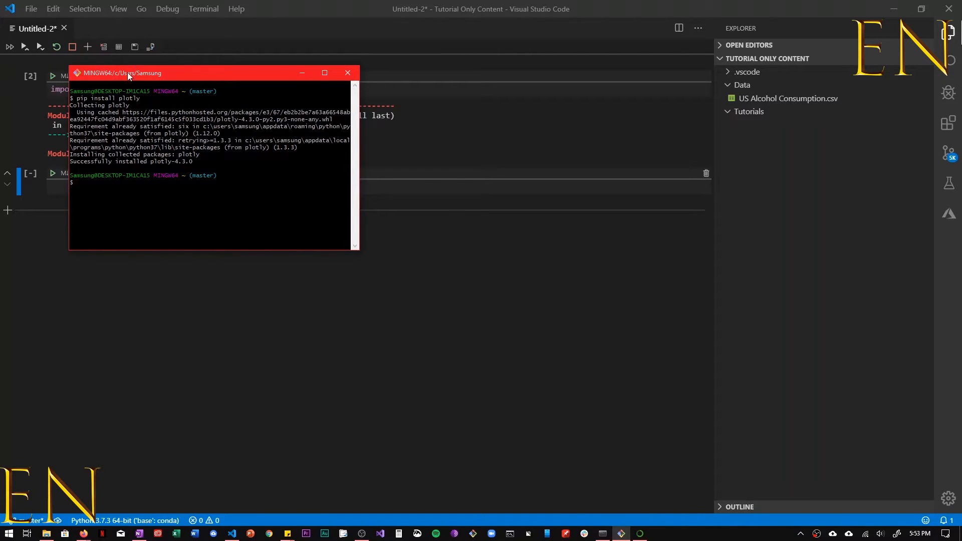
- Move the Git Bash window over the notebook after pip installs plotly 4.3.0
drag(129, 72, 283, 55)
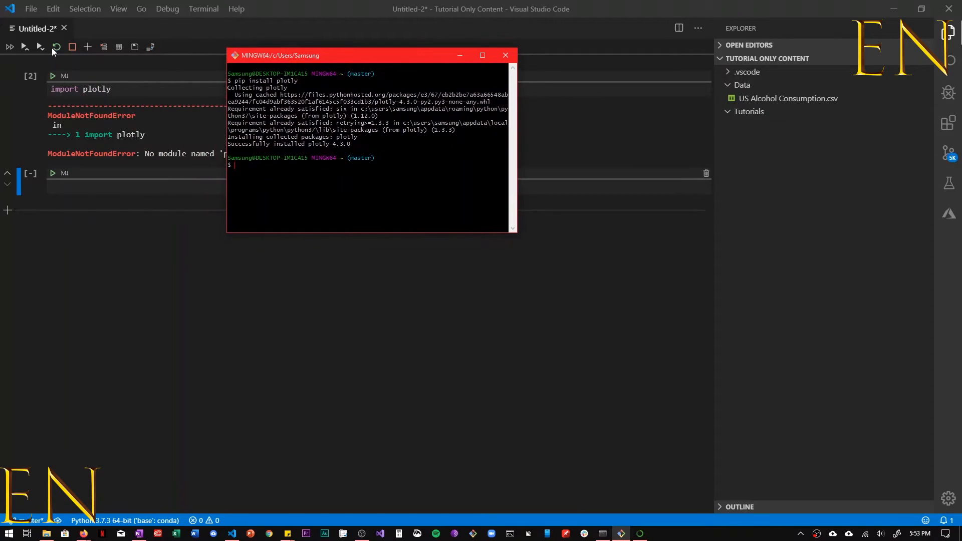
mouse_move(472, 423)
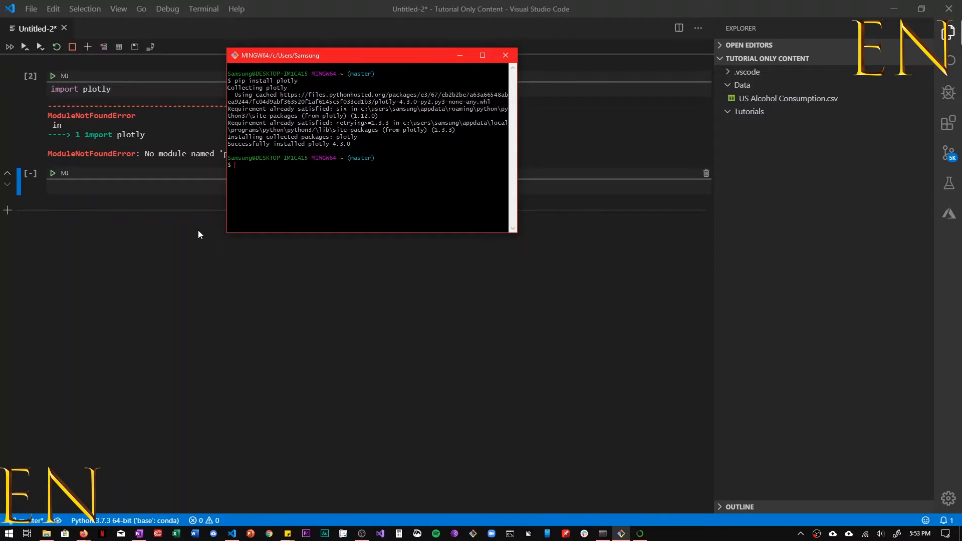
mouse_move(557, 486)
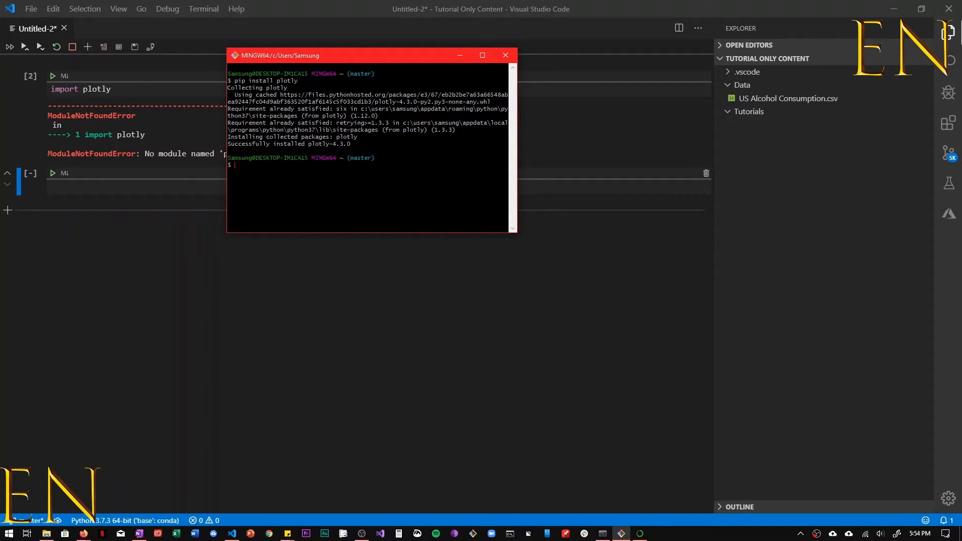
- Enter 'conda install -c plotly' in Git Bash, which fails with conda: command not found
text(conda)
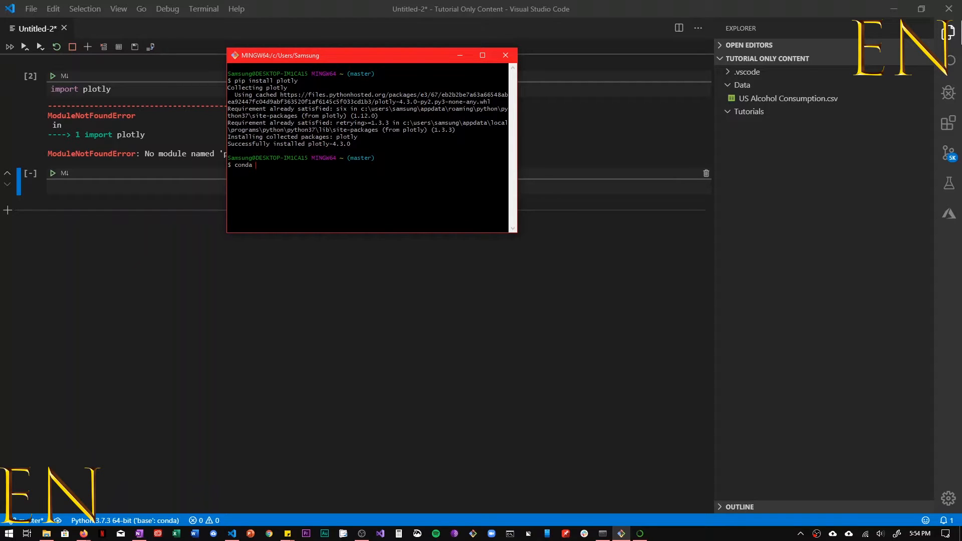
text(install -c plotly)
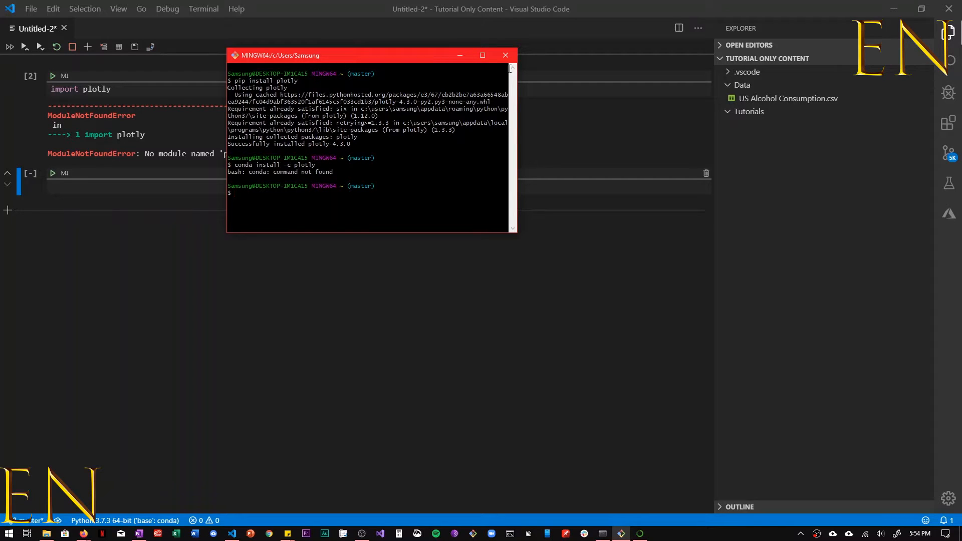
- Rerun the 'import plotly' cell, still getting ModuleNotFoundError
click(505, 55)
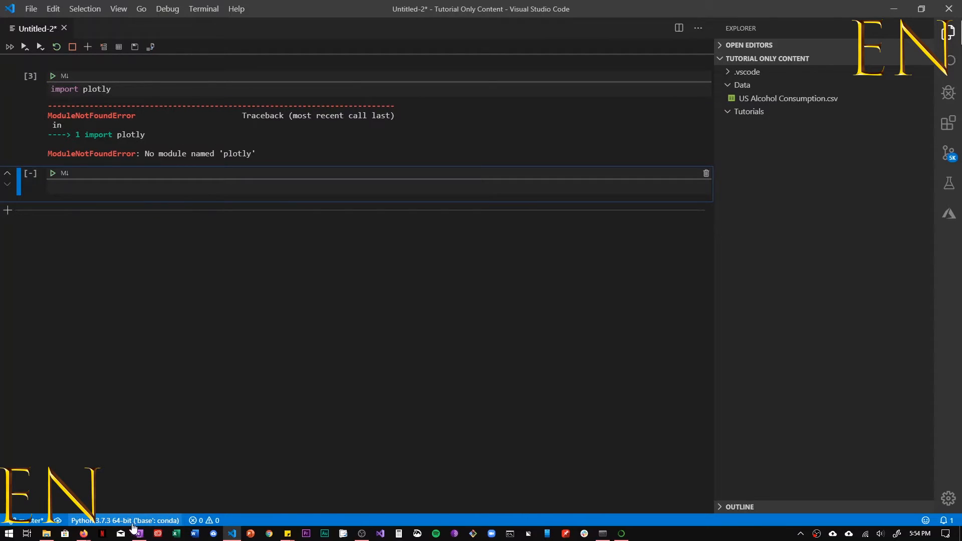
mouse_move(575, 522)
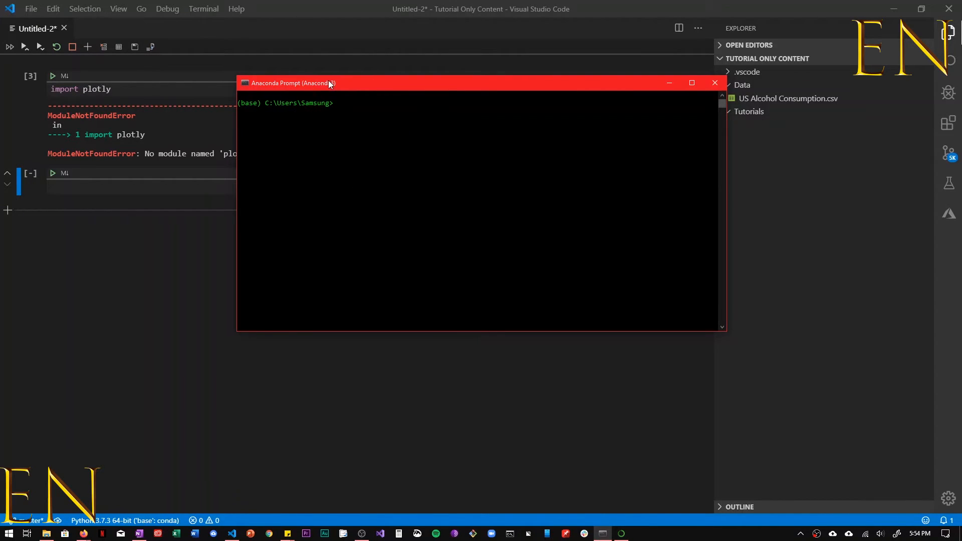
- Run 'conda install -c plotly' in Anaconda Prompt, producing a too-few-arguments CondaValueError
text(conda install)
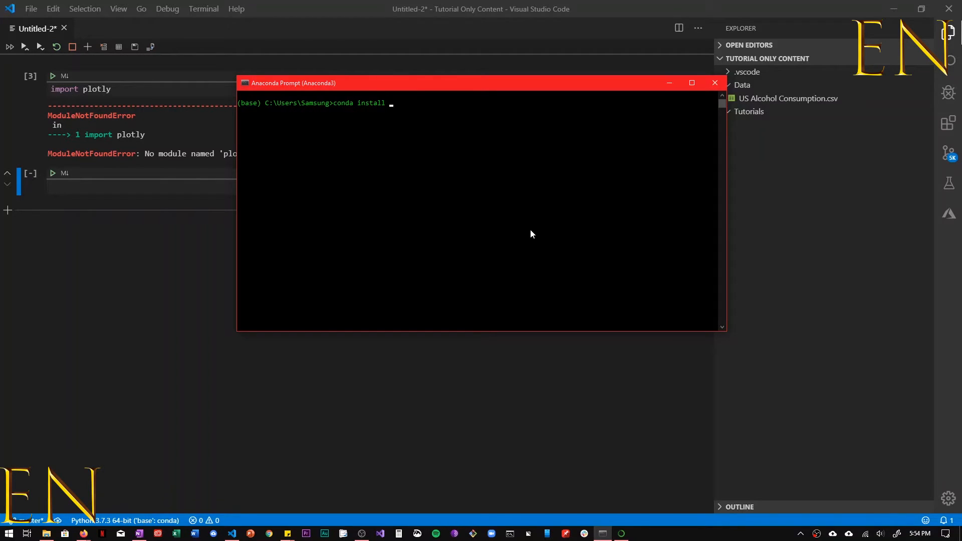
text(-c plotly)
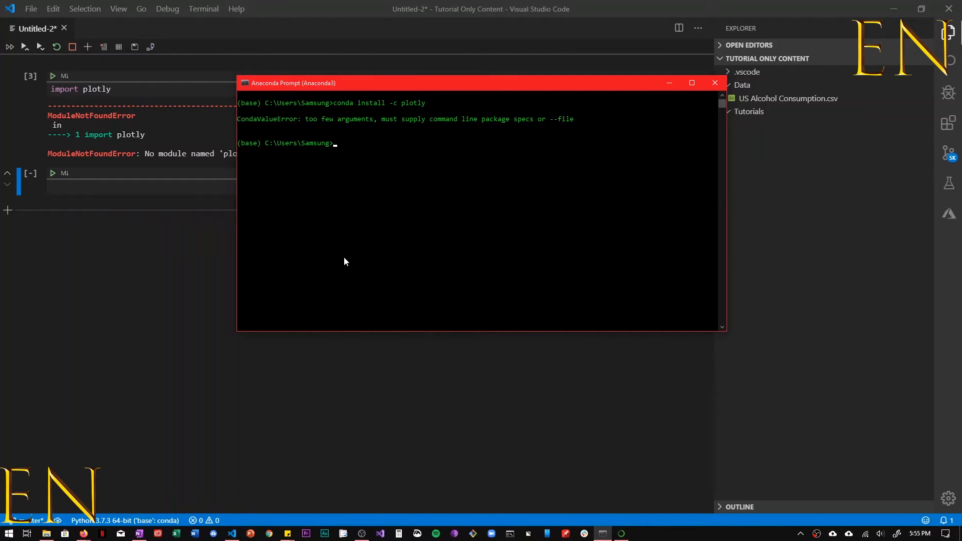
mouse_move(514, 260)
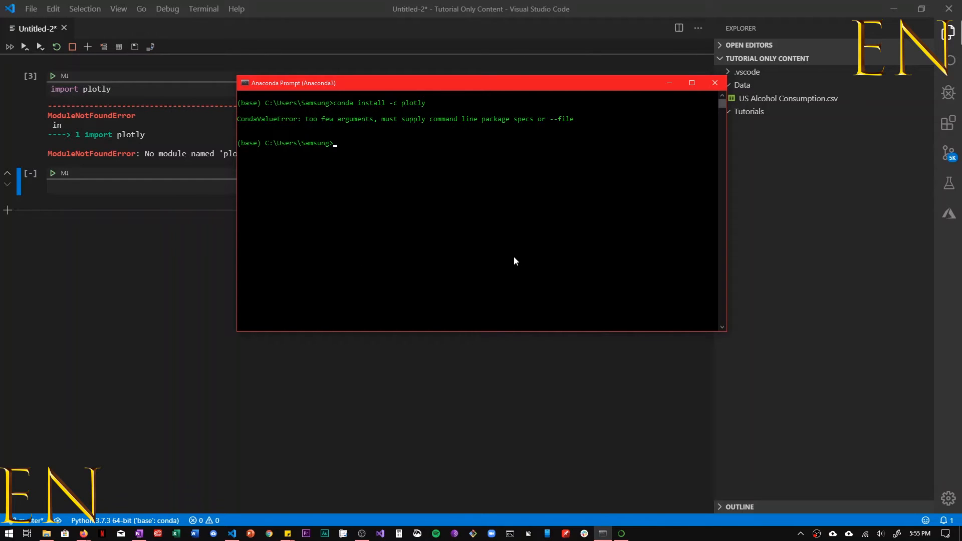
mouse_move(465, 119)
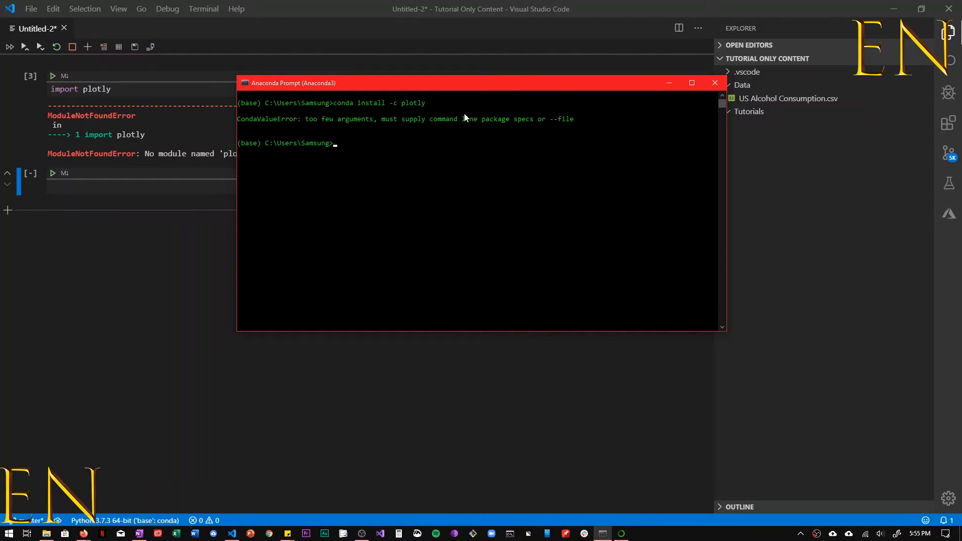
mouse_move(359, 266)
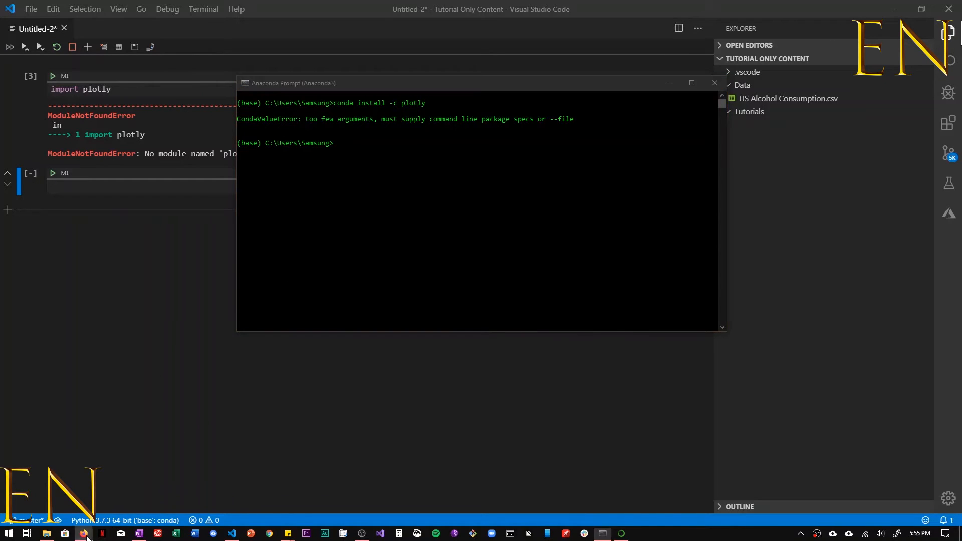
- Switch to Firefox's plotly Getting Started page with the conda install command for 4.3.0
click(83, 533)
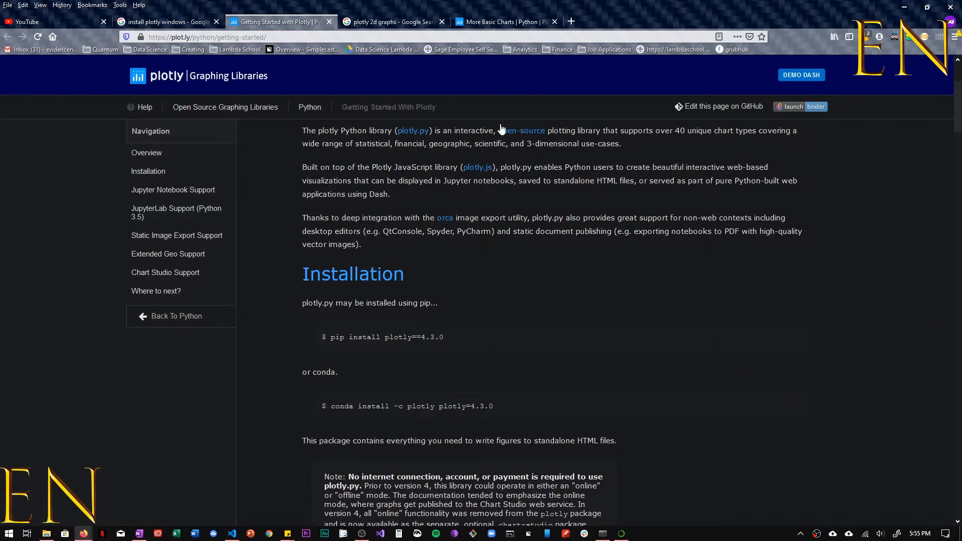
mouse_move(454, 341)
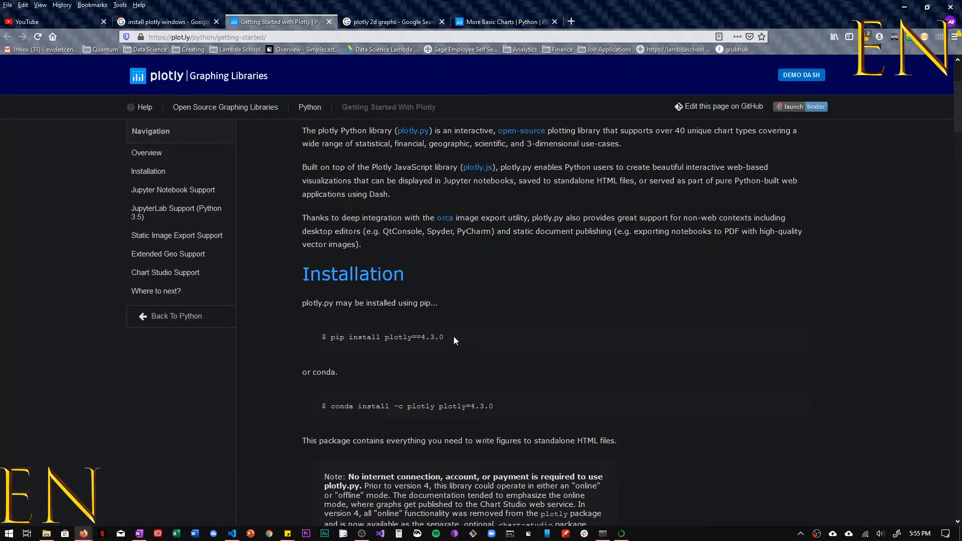
mouse_move(488, 406)
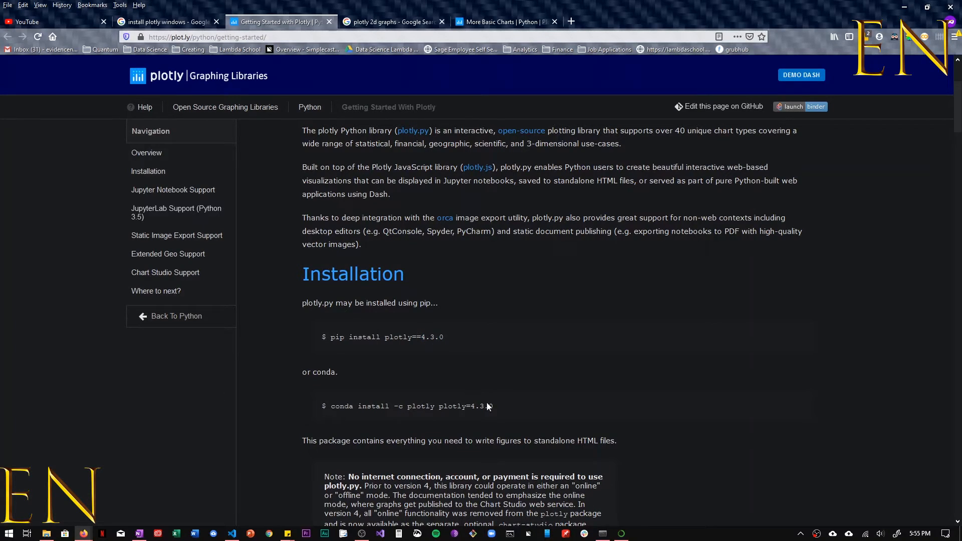
mouse_move(515, 416)
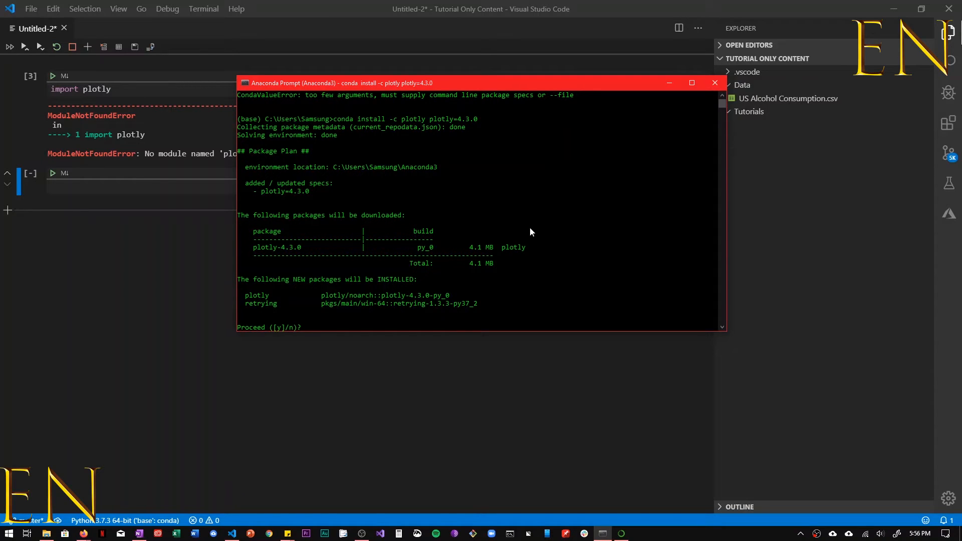
- Confirm with 'y' so conda installs plotly 4.3.0 from the plotly channel
text(y)
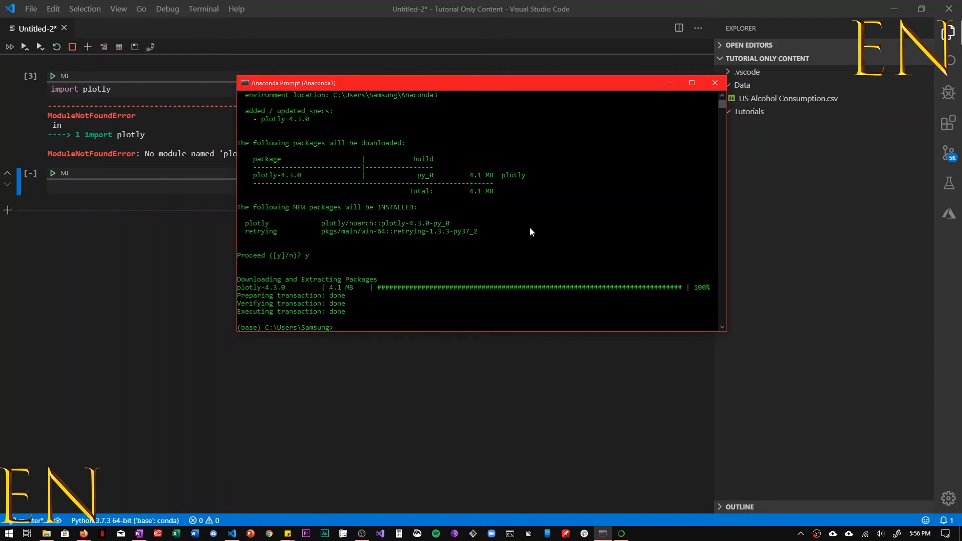
mouse_move(301, 286)
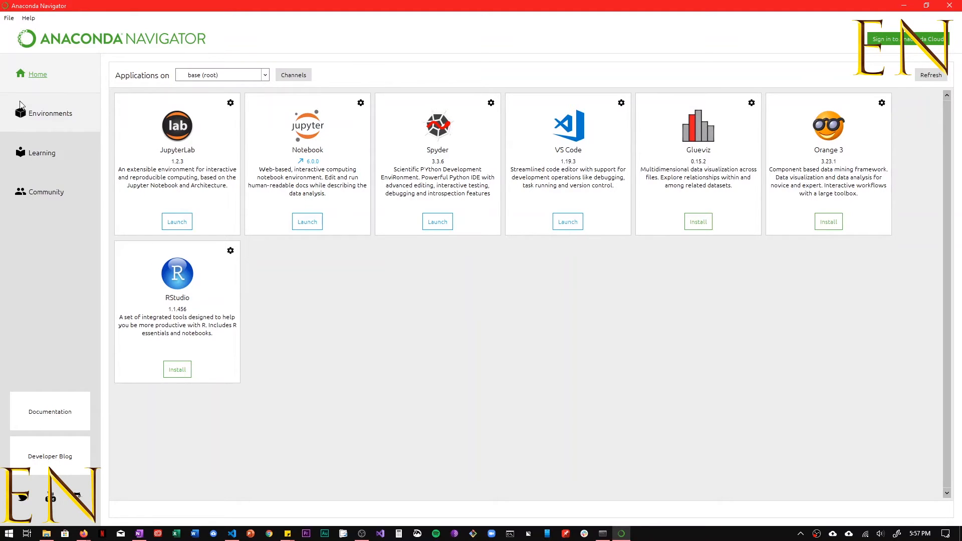
- Search the base environment's installed packages for 'plot'
click(50, 114)
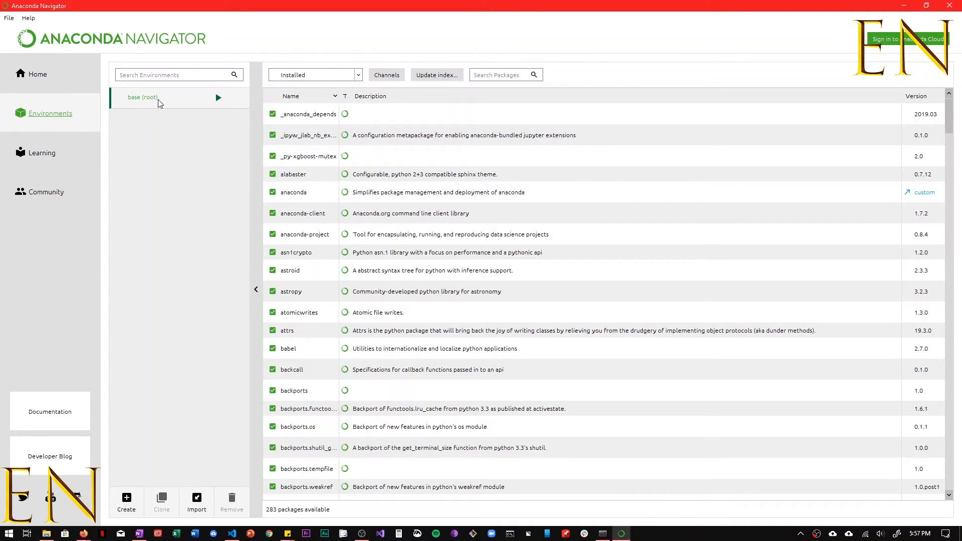
click(502, 74)
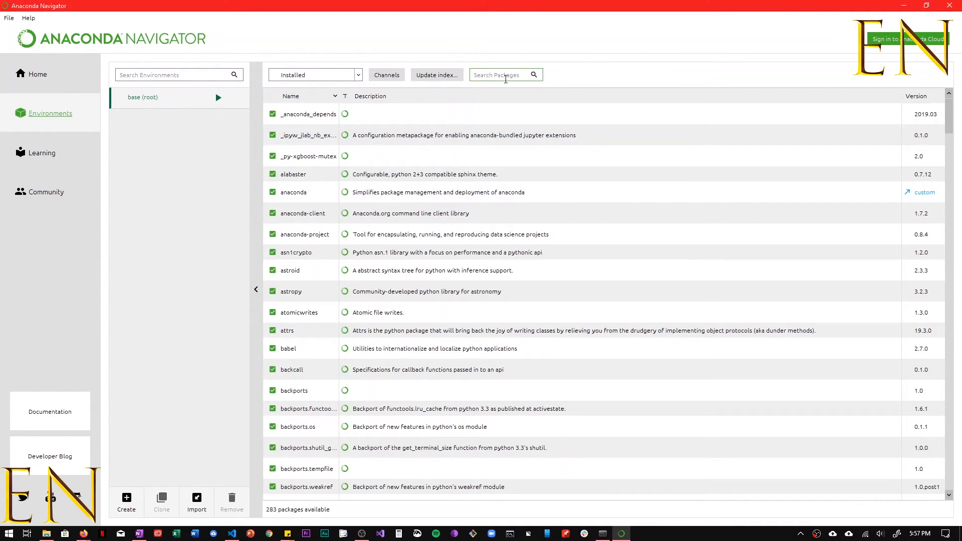
text(plotly)
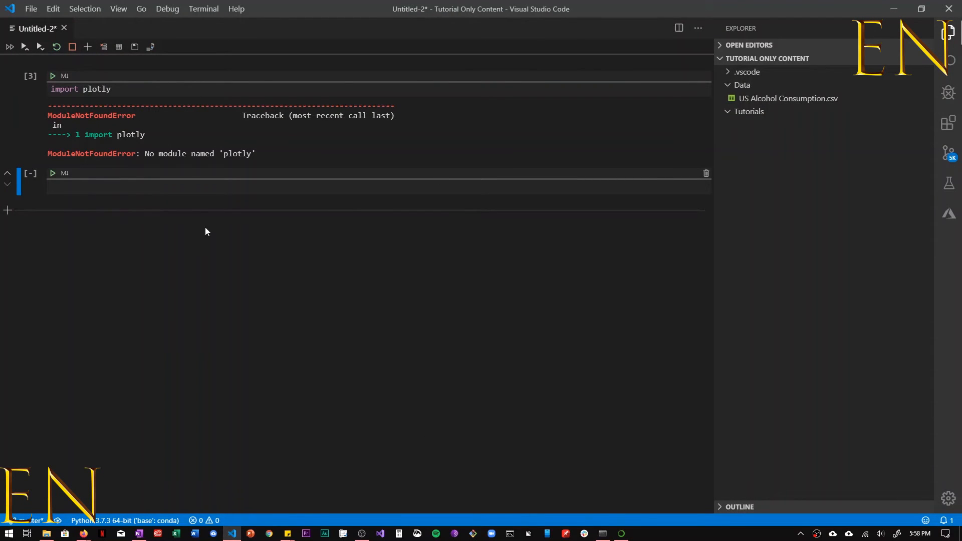
mouse_move(233, 212)
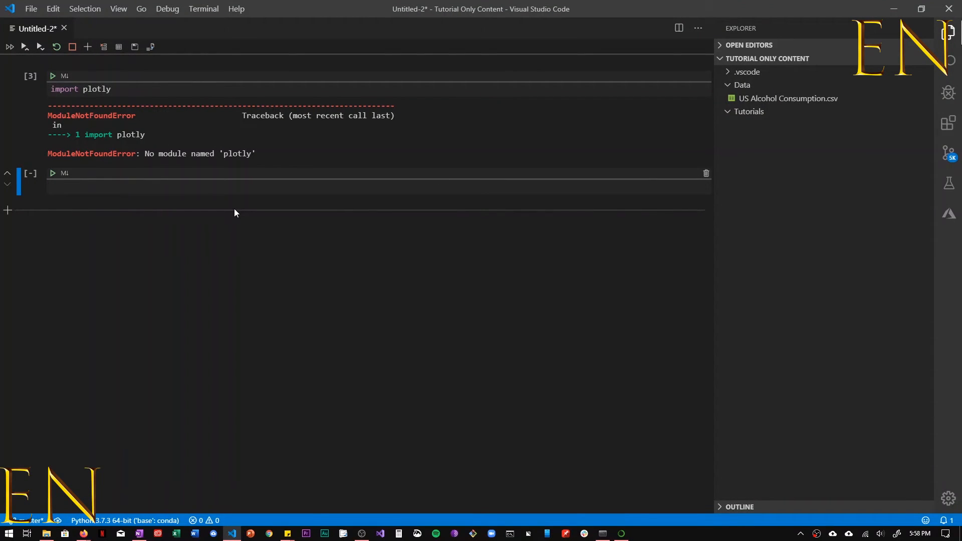
mouse_move(52, 75)
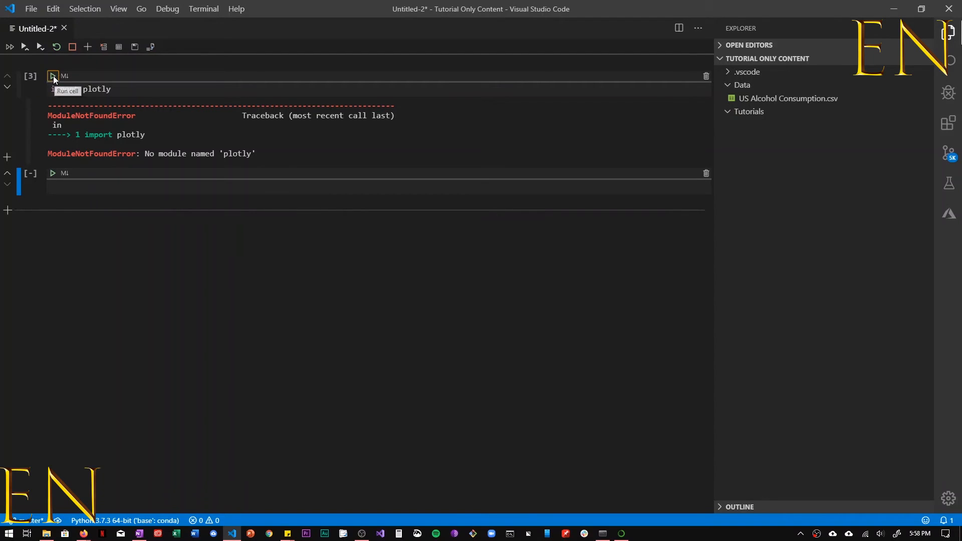
- Rerun the 'import plotly' cell, which now completes without error
click(54, 75)
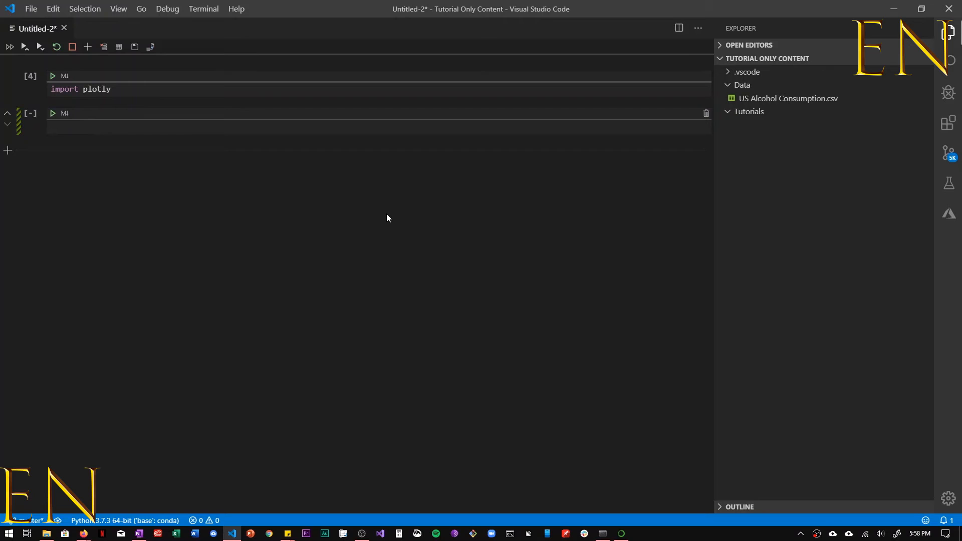
mouse_move(370, 211)
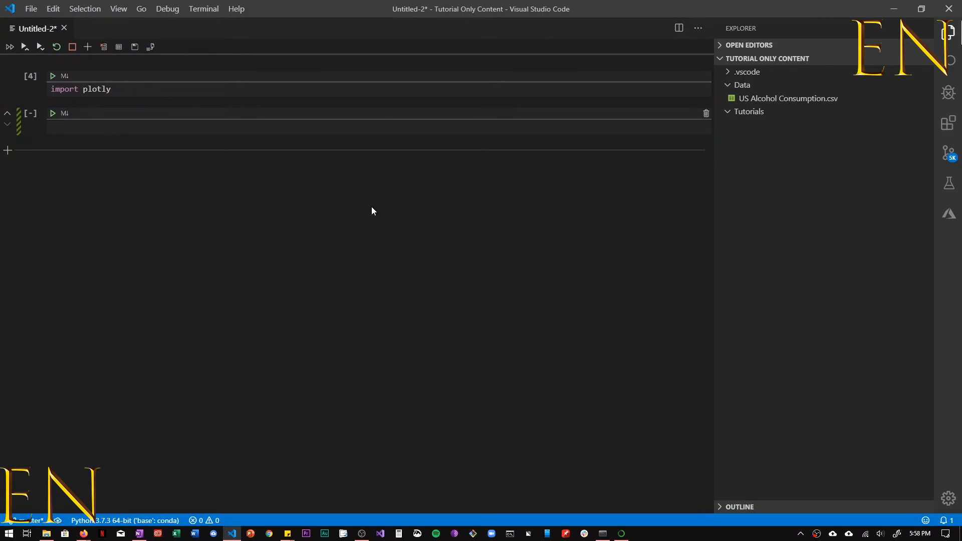
mouse_move(368, 153)
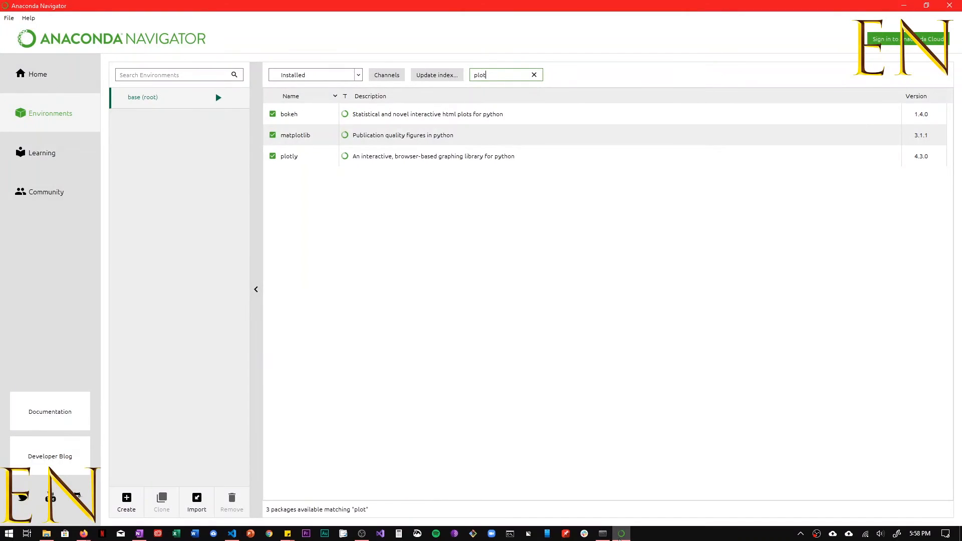
mouse_move(24, 115)
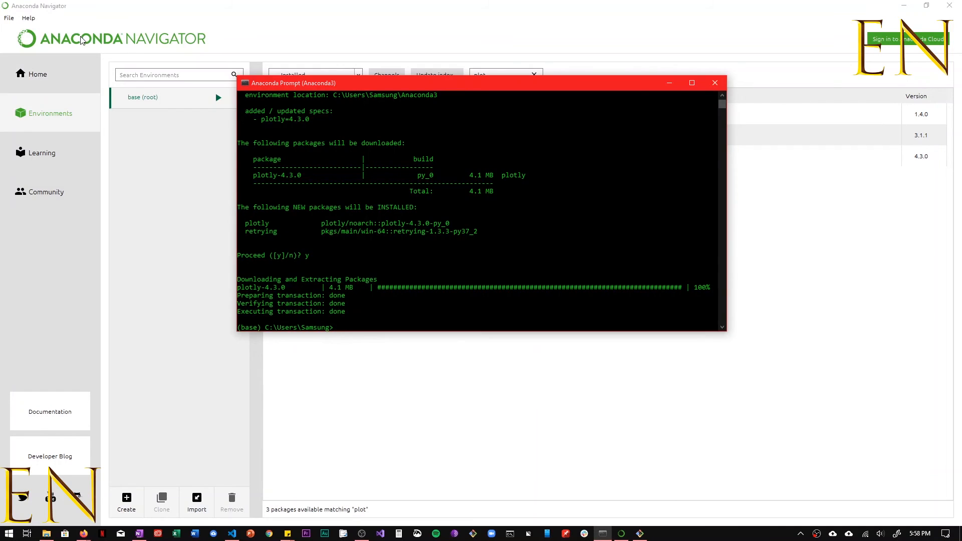
mouse_move(381, 302)
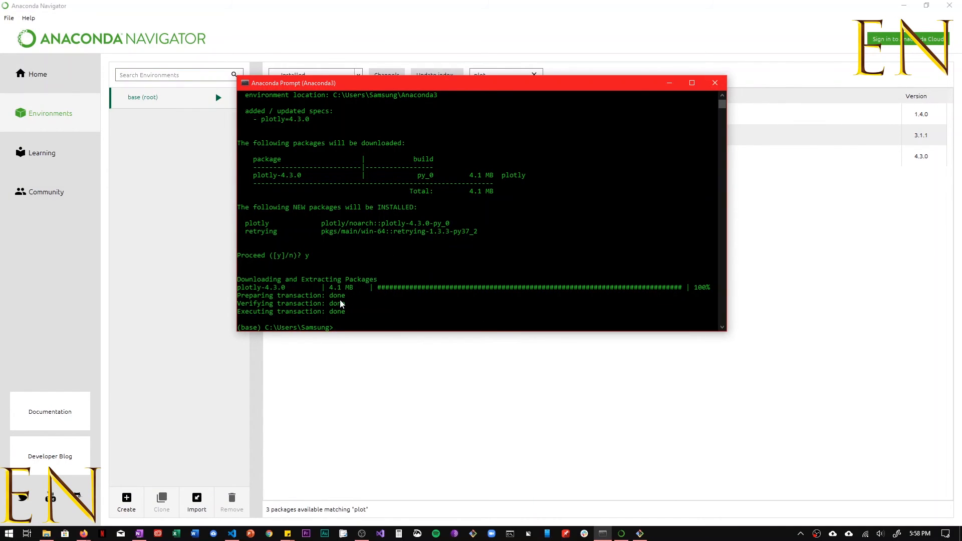
mouse_move(422, 324)
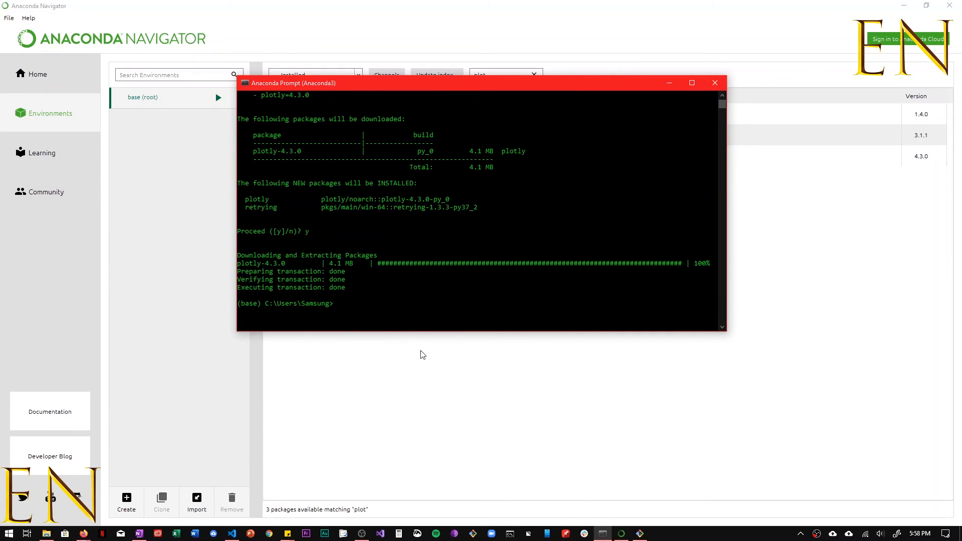
- Bring Anaconda Navigator's filtered Installed list to the front, showing plotly 4.3.0 with bokeh and matplotlib
click(714, 82)
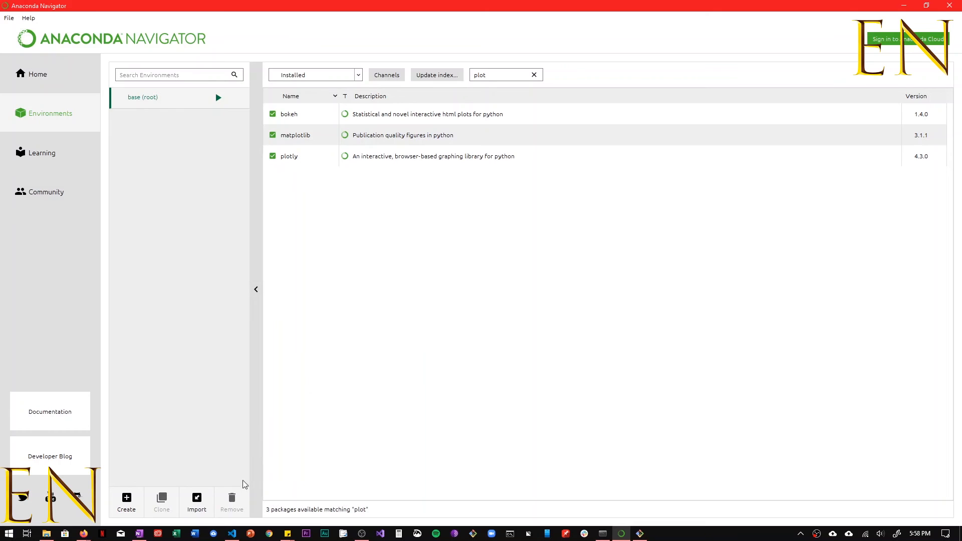
mouse_move(83, 532)
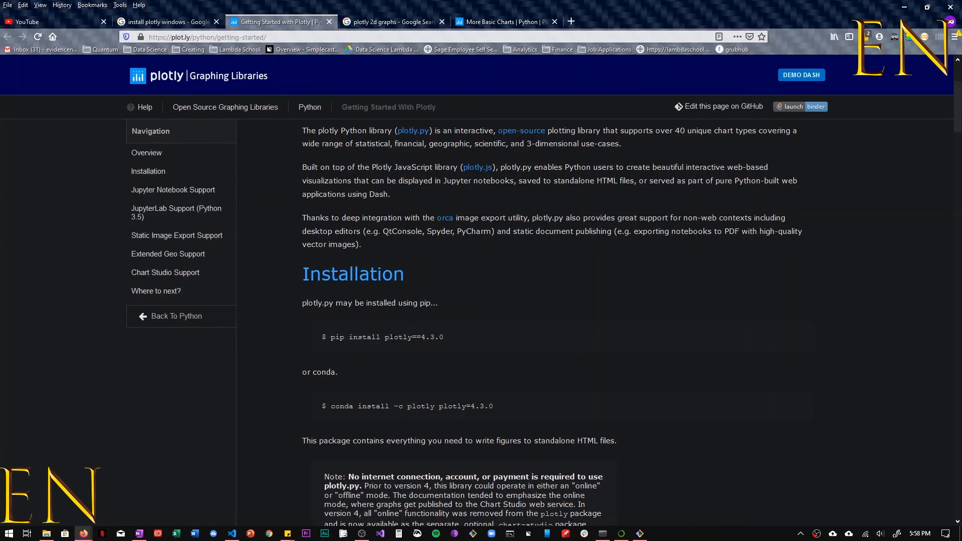
- Scroll the plotly Getting Started page down to its first-figure code example
scroll(down, 3)
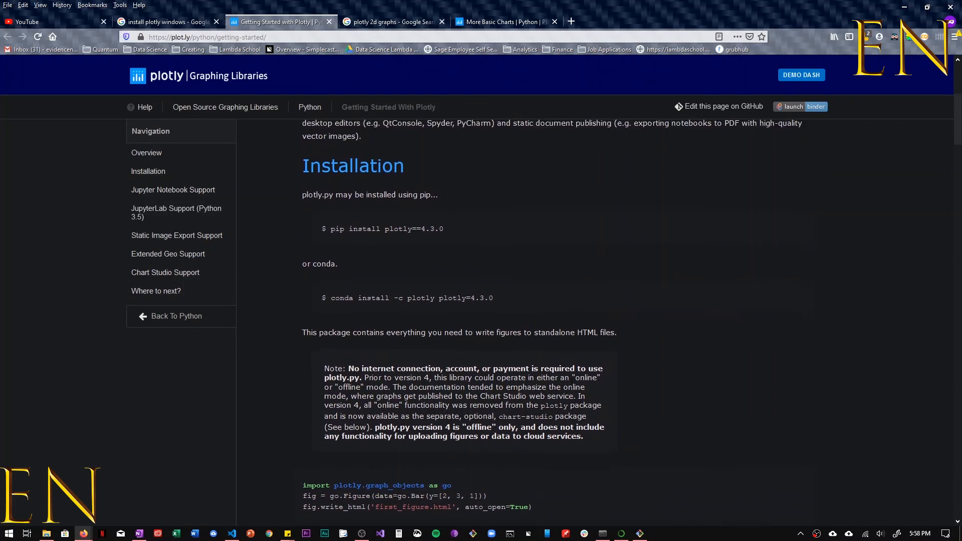
scroll(down, 3)
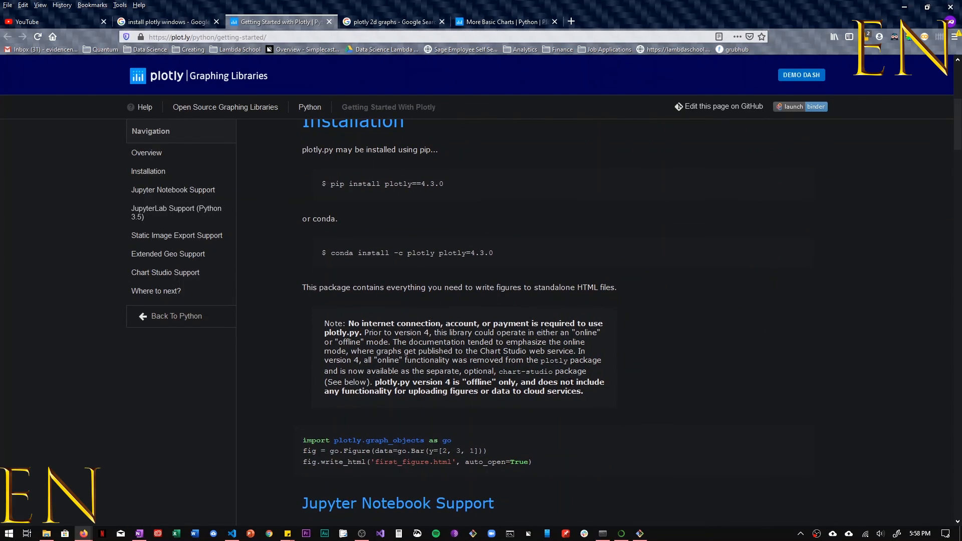
scroll(down, 3)
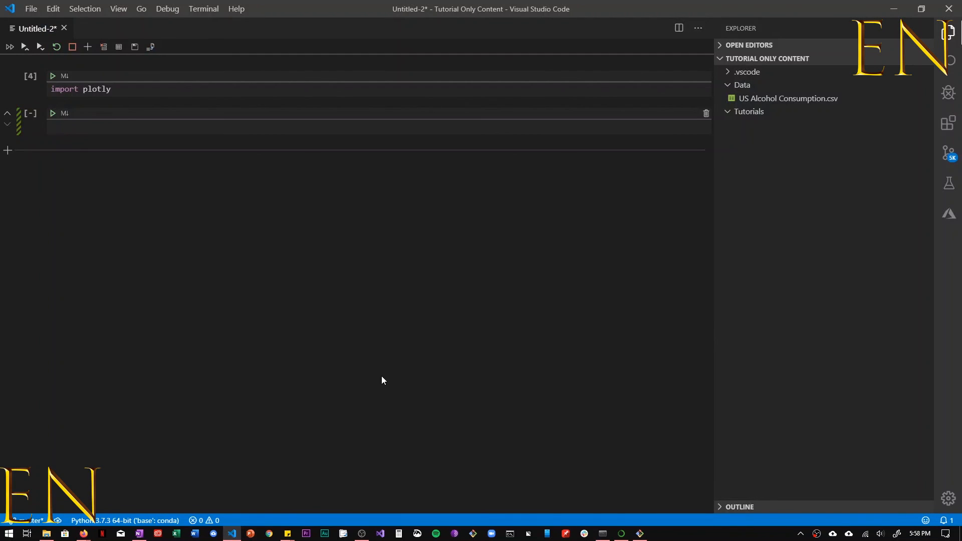
mouse_move(387, 291)
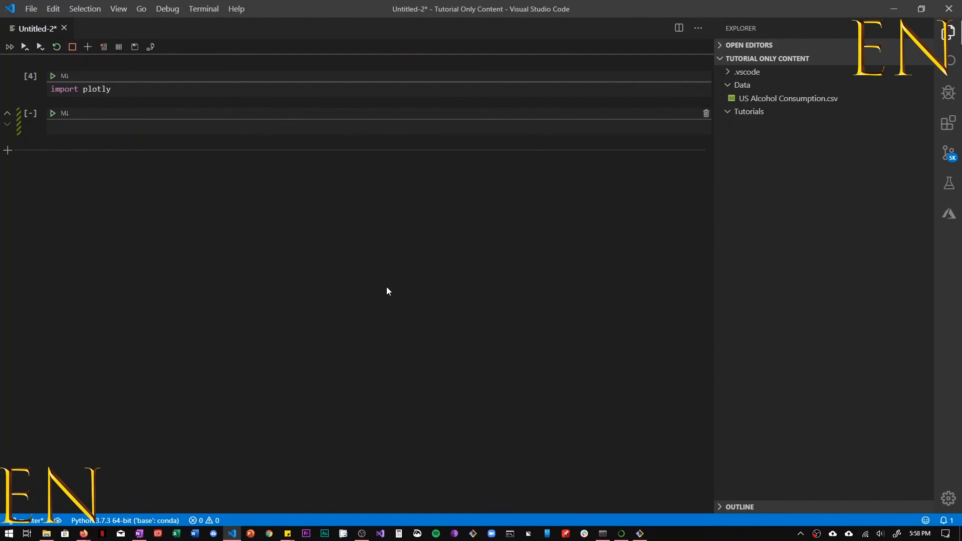